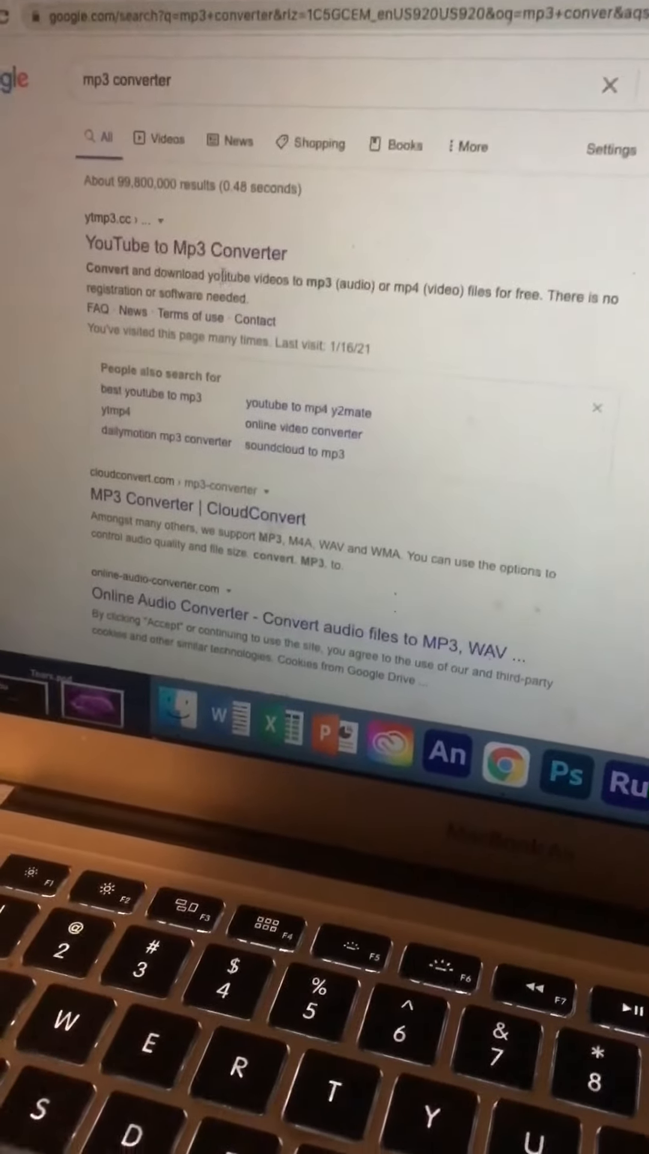
# Open the YouTube to Mp3 Converter link from the 'mp3 converter' Google results.
pyautogui.click(184, 250)
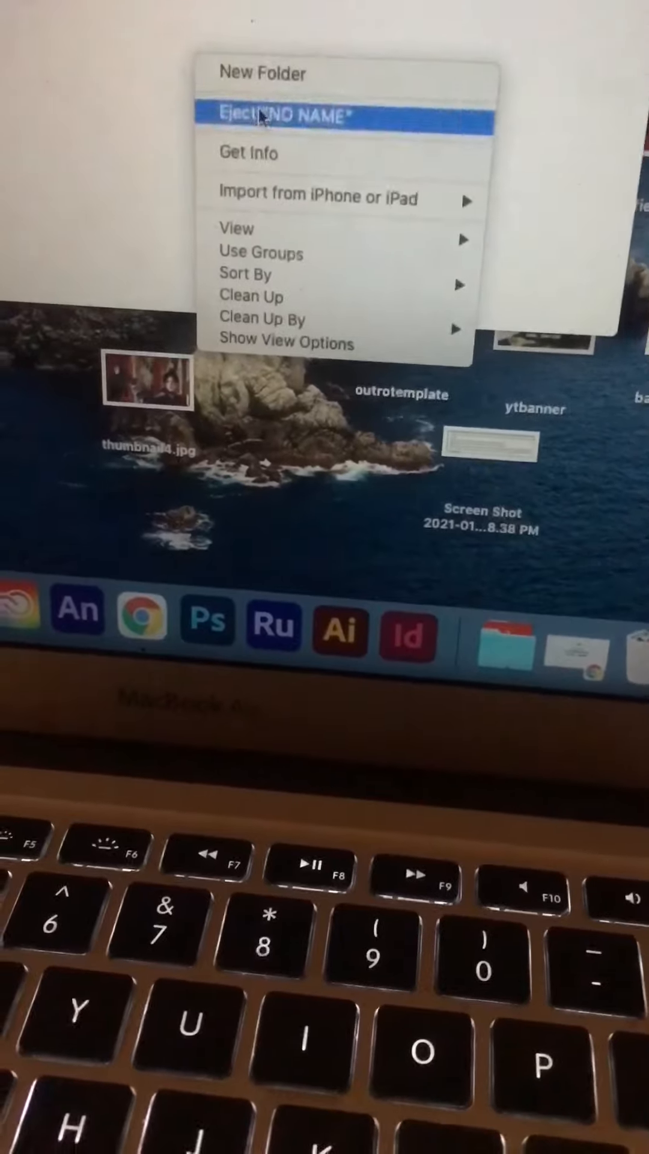
# Create a folder named 'sharefactory' on the NO NAME drive.
pyautogui.click(262, 74)
pyautogui.write('sharefactory')
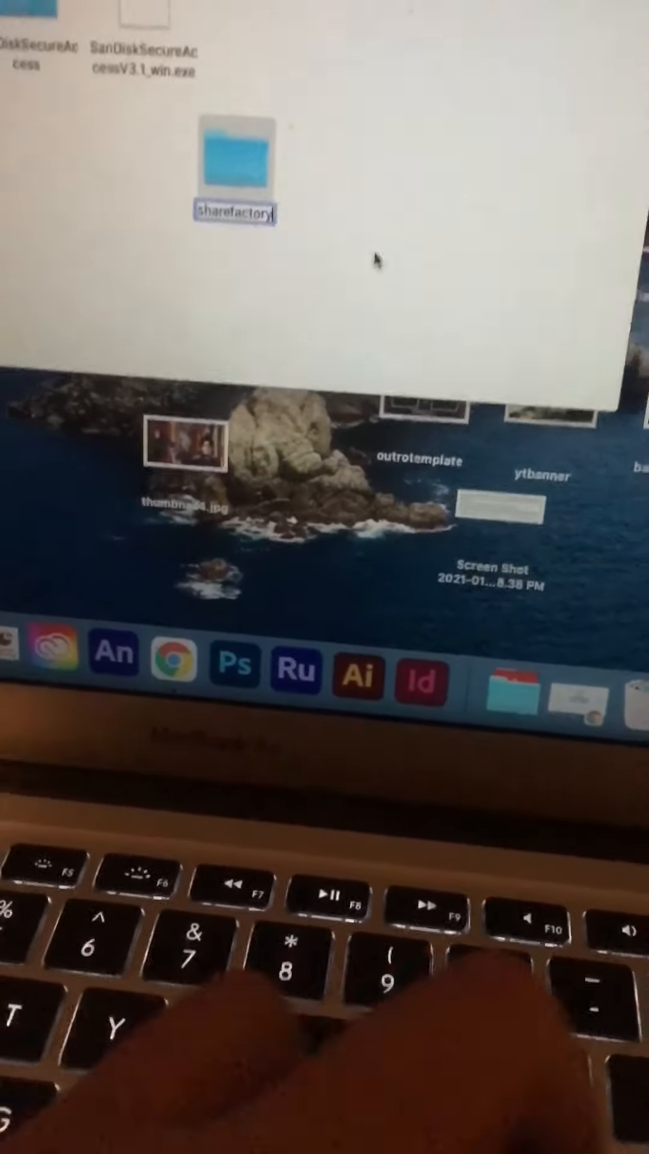
pyautogui.click(245, 162)
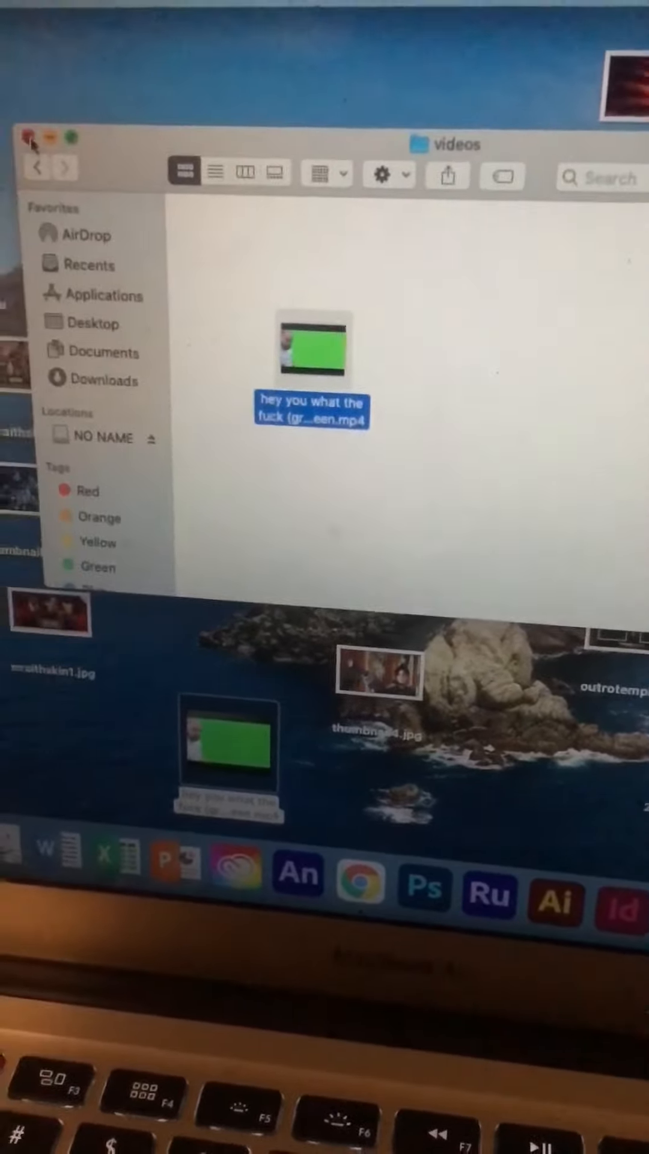
# Close the videos folder window once the green screen MP4 is inside.
pyautogui.click(30, 138)
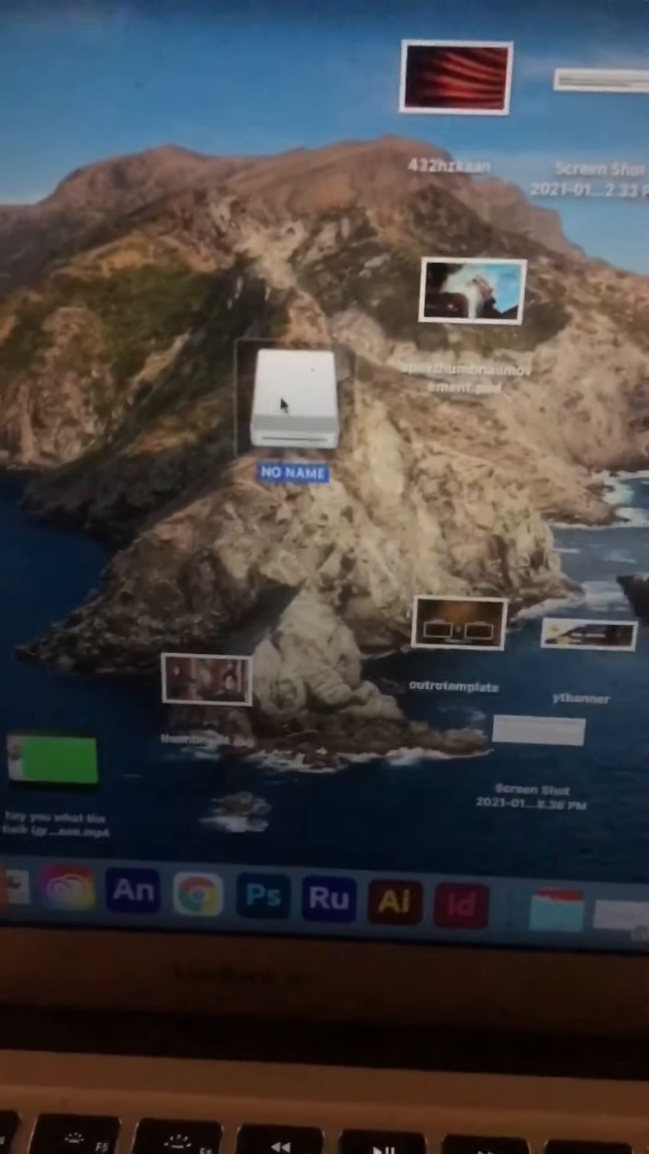